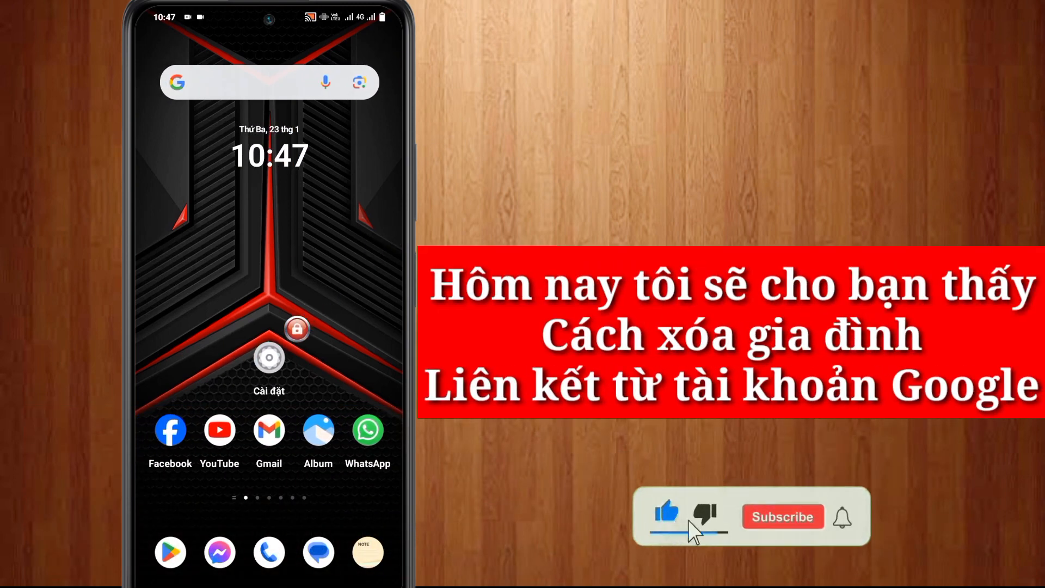
Launch the Settings (Cài đặt) app from the home screen.
{"action": "left_click", "coordinate": [782, 516]}
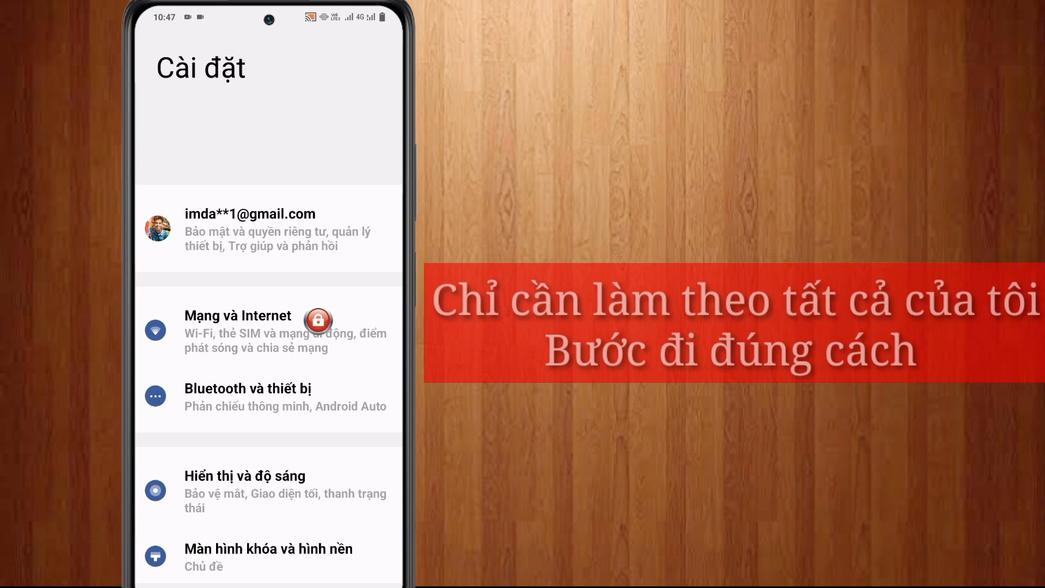
Scroll down Settings and open the Google entry to reach account management.
{"action": "scroll", "scroll_direction": "down", "scroll_amount": 3}
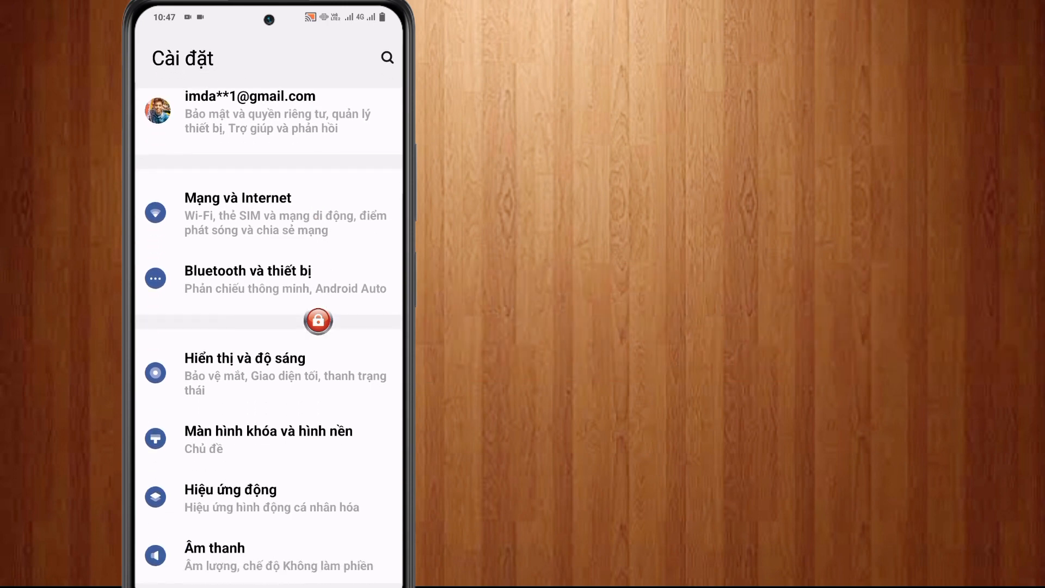
{"action": "scroll", "scroll_direction": "down", "scroll_amount": 3}
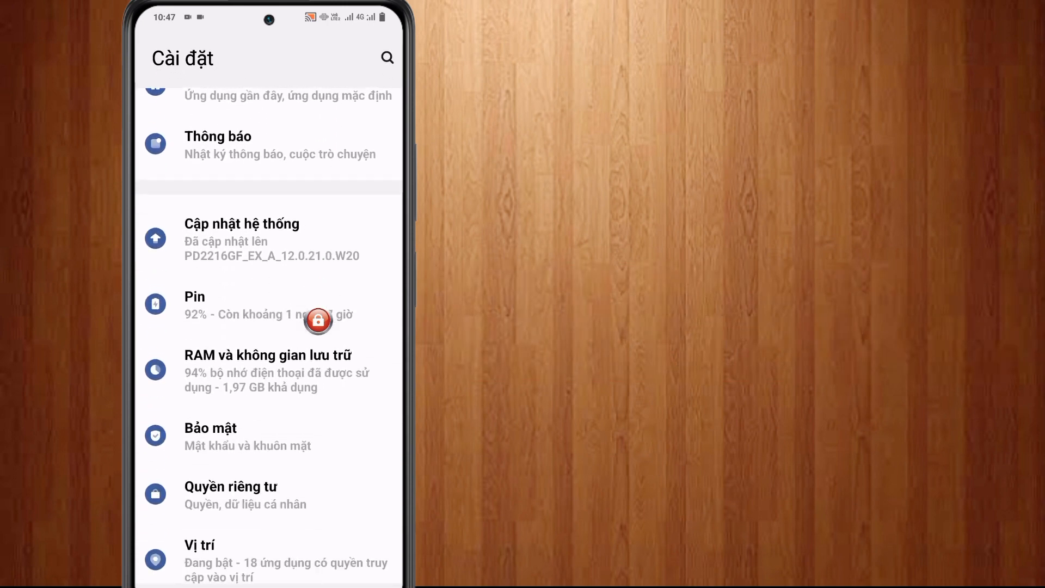
{"action": "scroll", "scroll_direction": "down", "scroll_amount": 3}
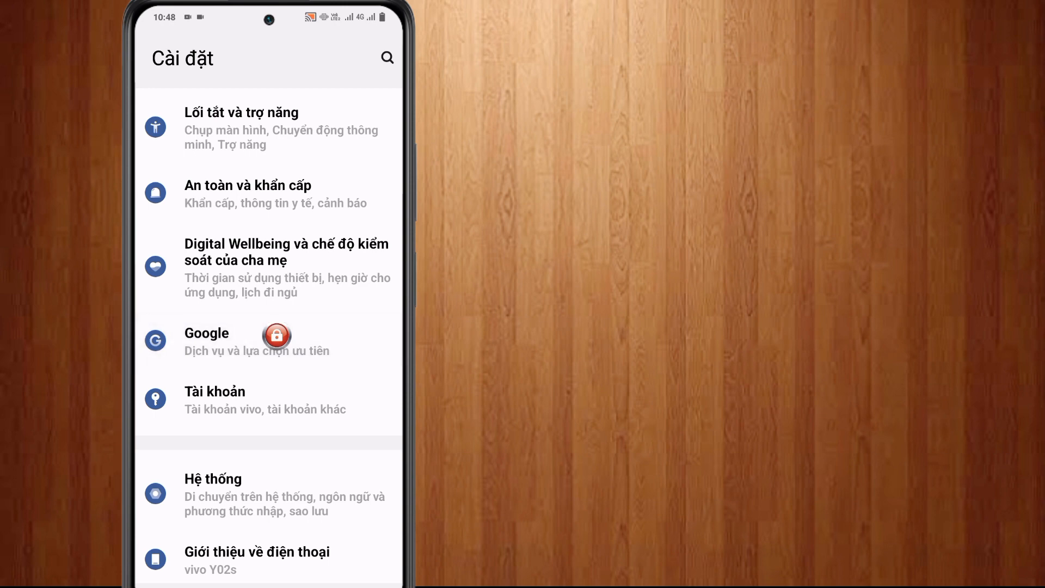
{"action": "left_click", "coordinate": [207, 339]}
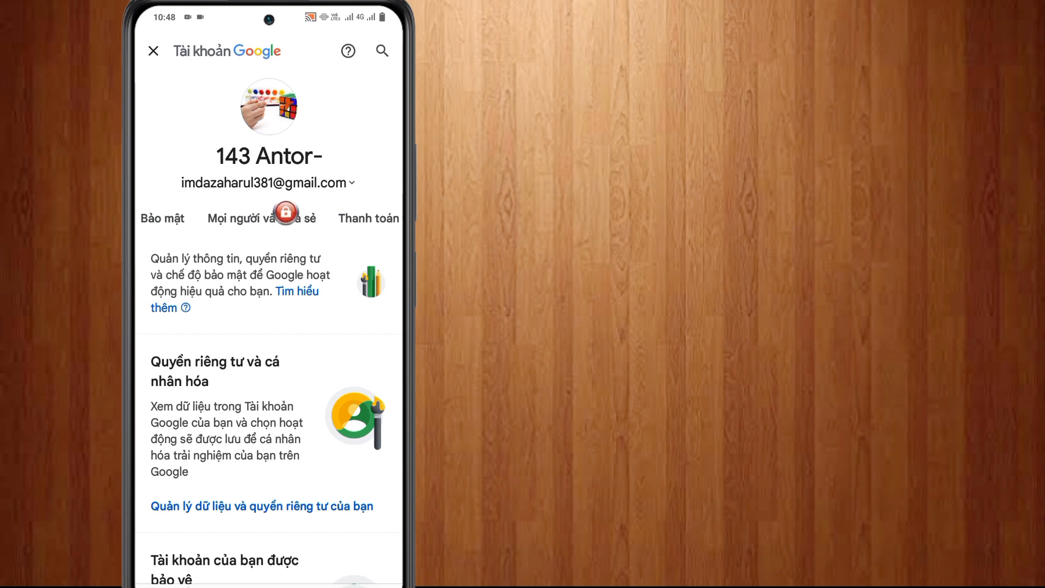
Open 'Mọi người và chia sẻ' and the family group with its pending invitations.
{"action": "left_click", "coordinate": [261, 217]}
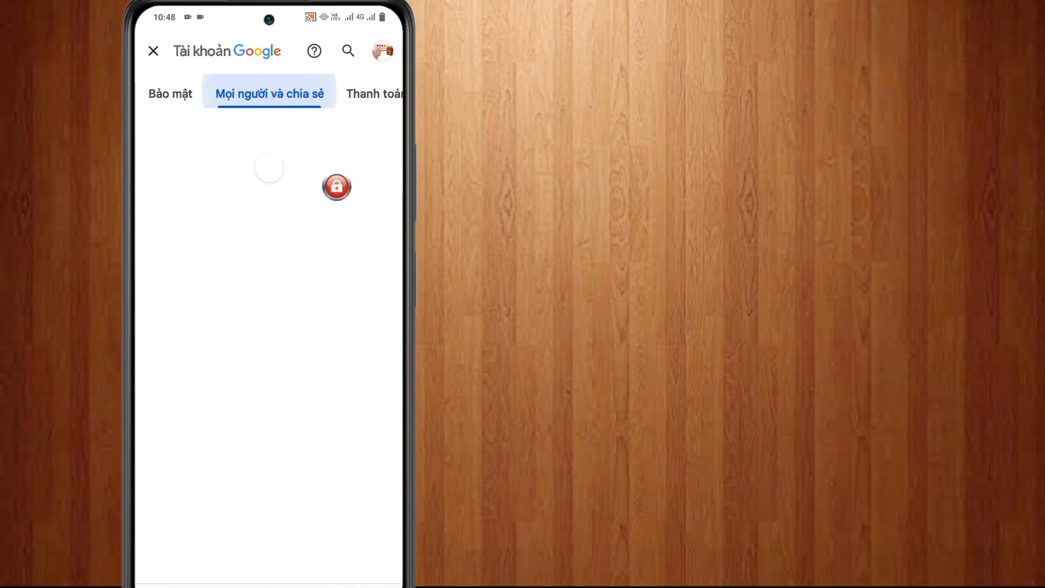
{"action": "left_click", "coordinate": [270, 93]}
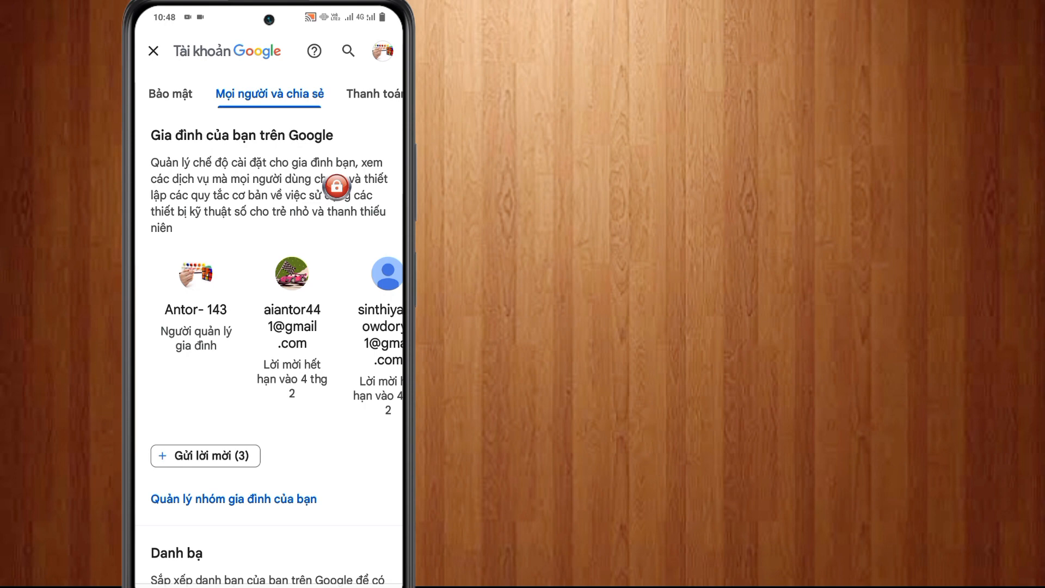
{"action": "mouse_move", "coordinate": [317, 498]}
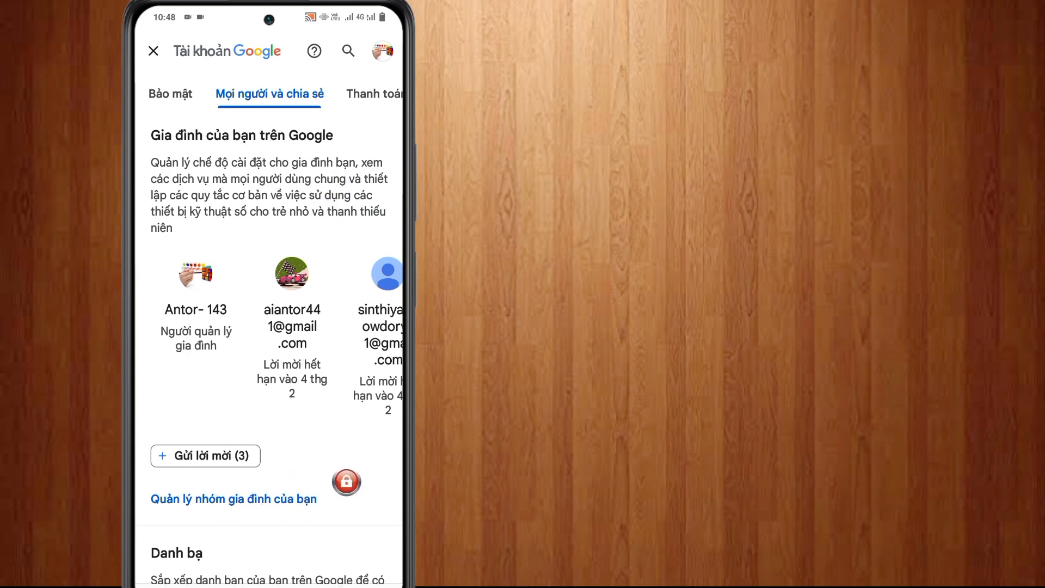
{"action": "left_click", "coordinate": [234, 499]}
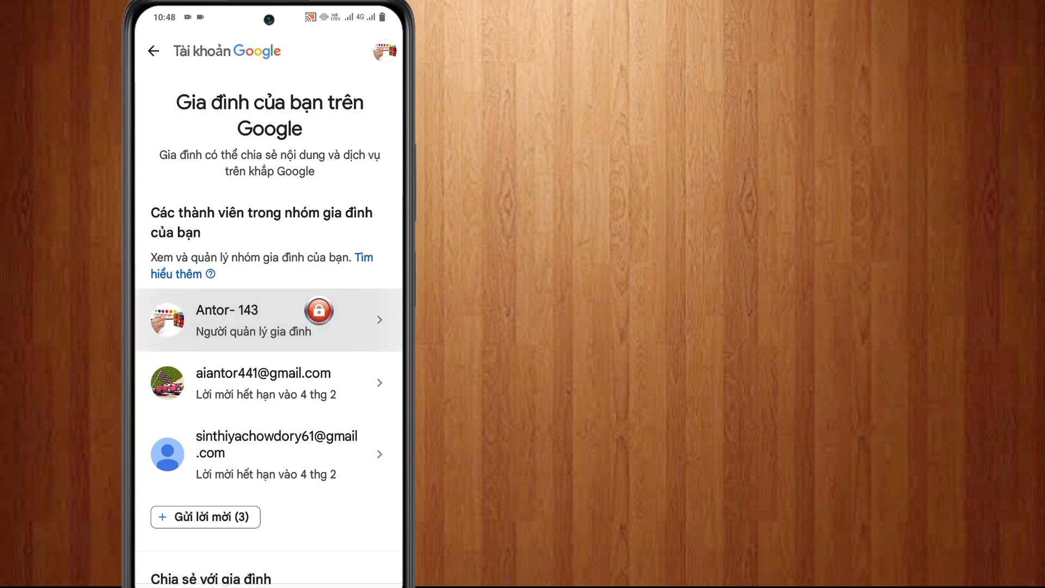
Select the family manager entry at the top of the member list.
{"action": "left_click", "coordinate": [267, 320]}
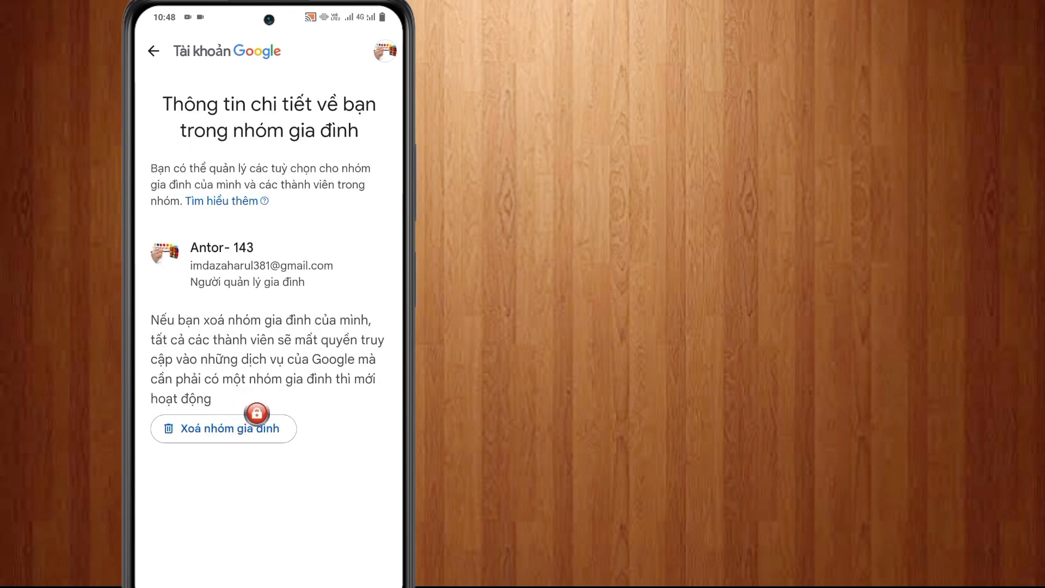
Choose 'Xoá nhóm gia đình', triggering the passkey sign-in check.
{"action": "left_click", "coordinate": [223, 427]}
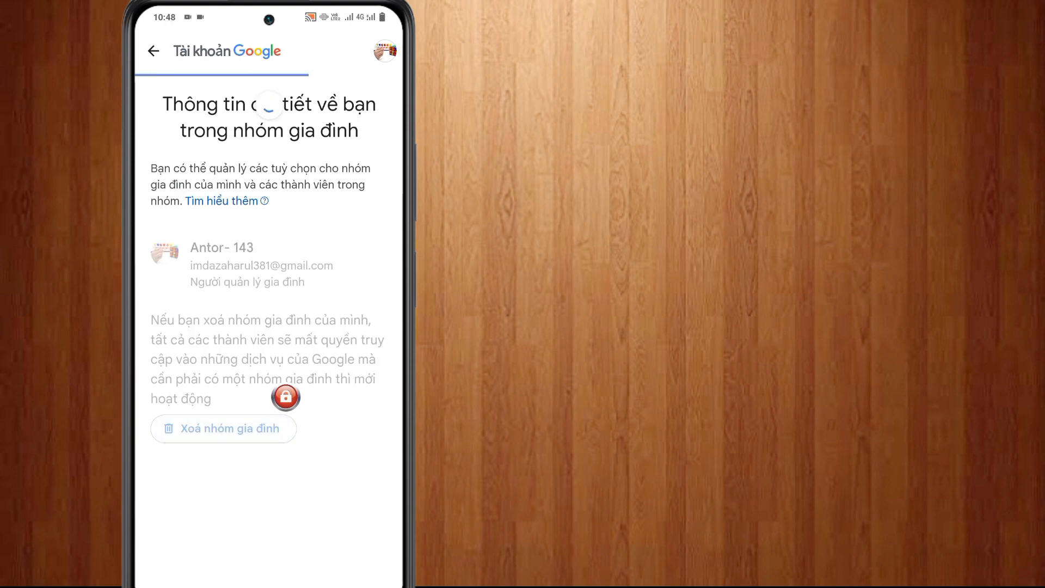
{"action": "left_click", "coordinate": [224, 428]}
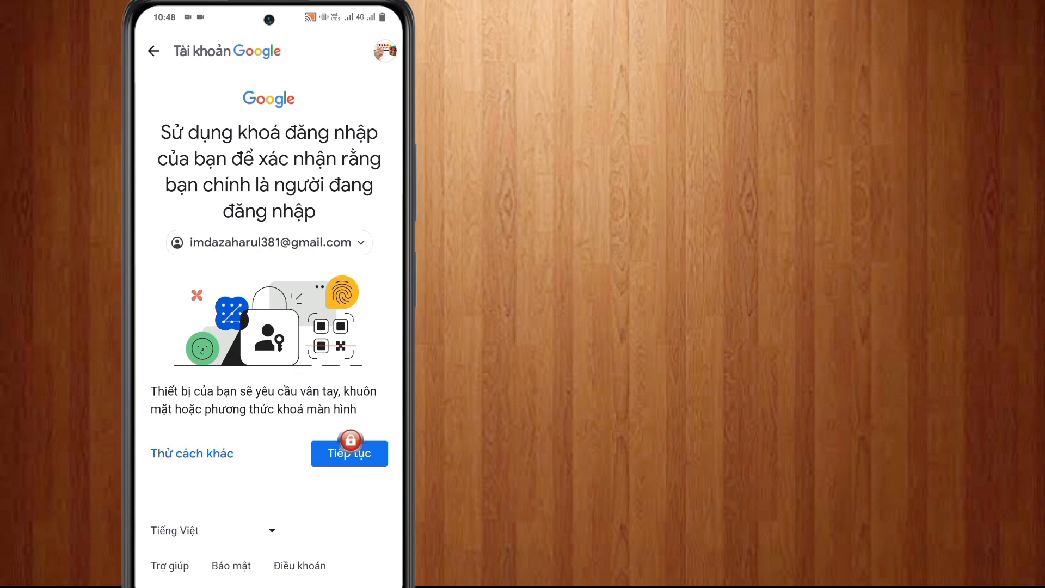
Verify identity via 'Tiếp tục' with the screen lock, then confirm 'Xóa'.
{"action": "left_click", "coordinate": [348, 453]}
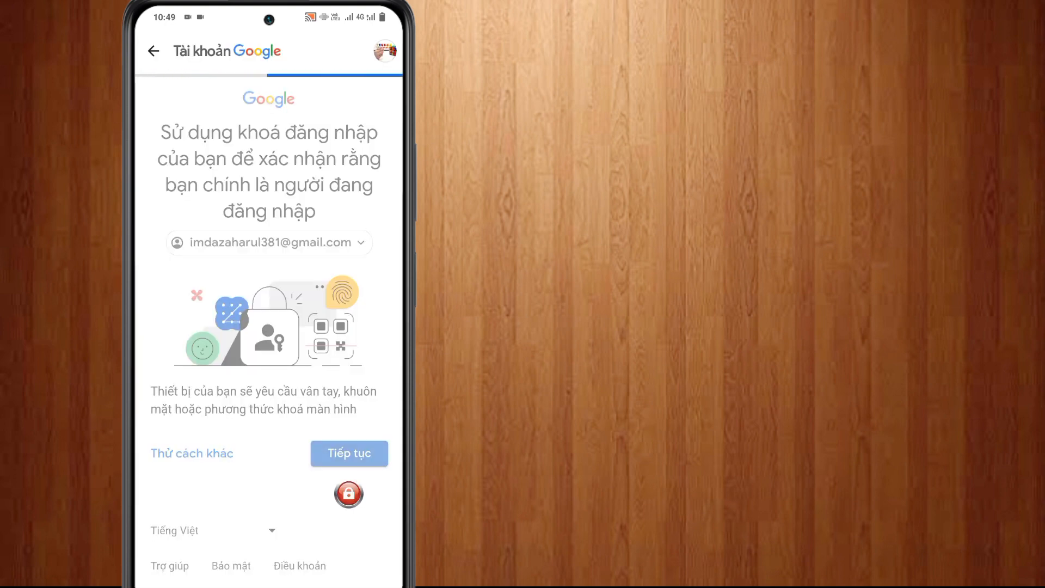
{"action": "left_click", "coordinate": [348, 454]}
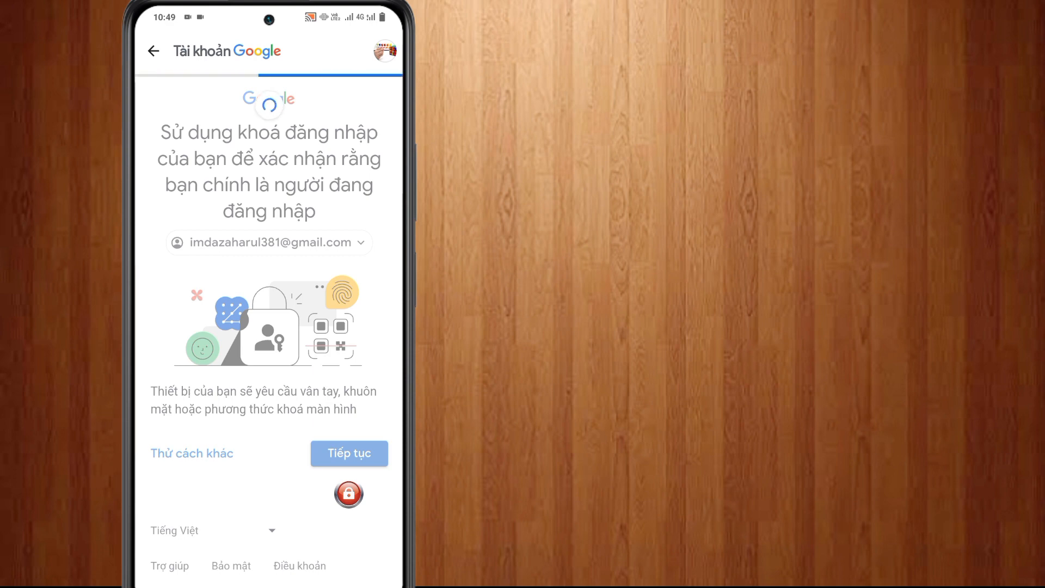
{"action": "left_click", "coordinate": [348, 454]}
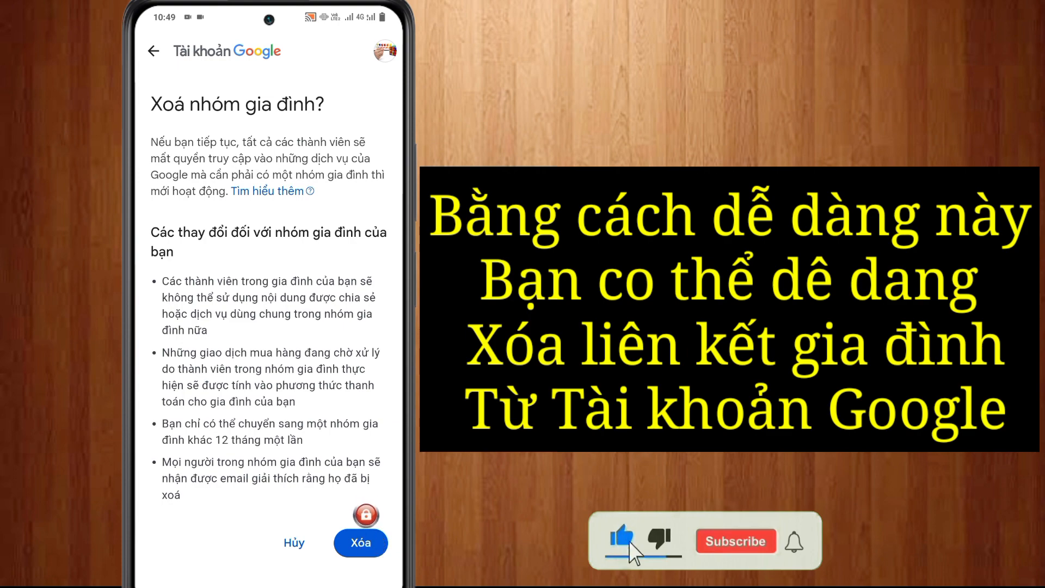
{"action": "left_click", "coordinate": [736, 540]}
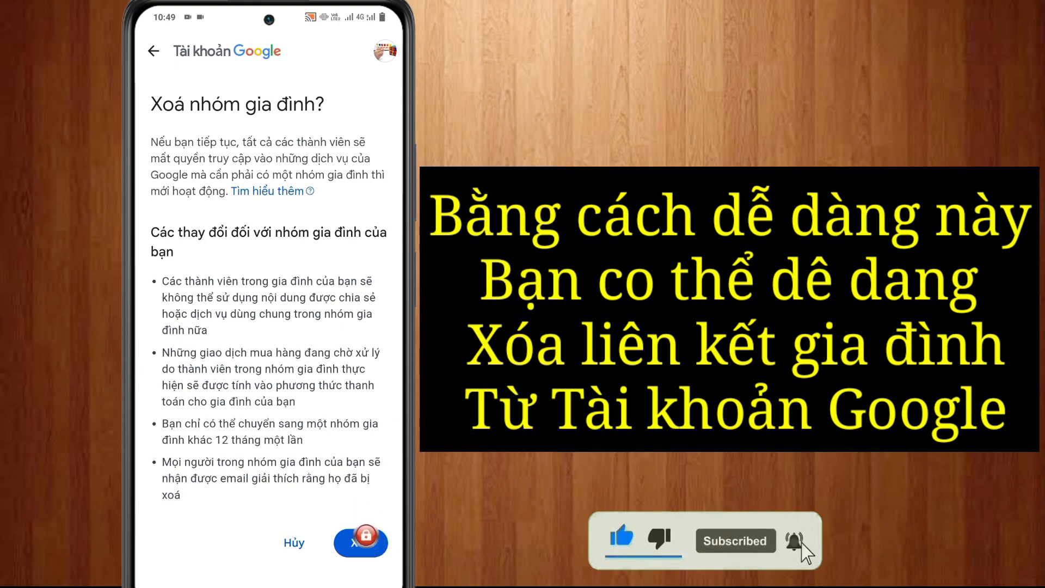